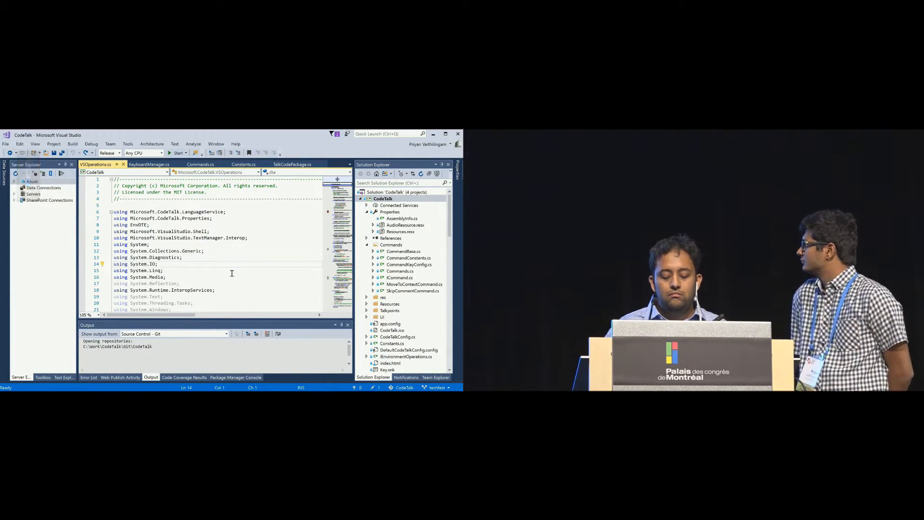
Move through the open windows to the BinarySearch project in Visual Studio.
key("Down")
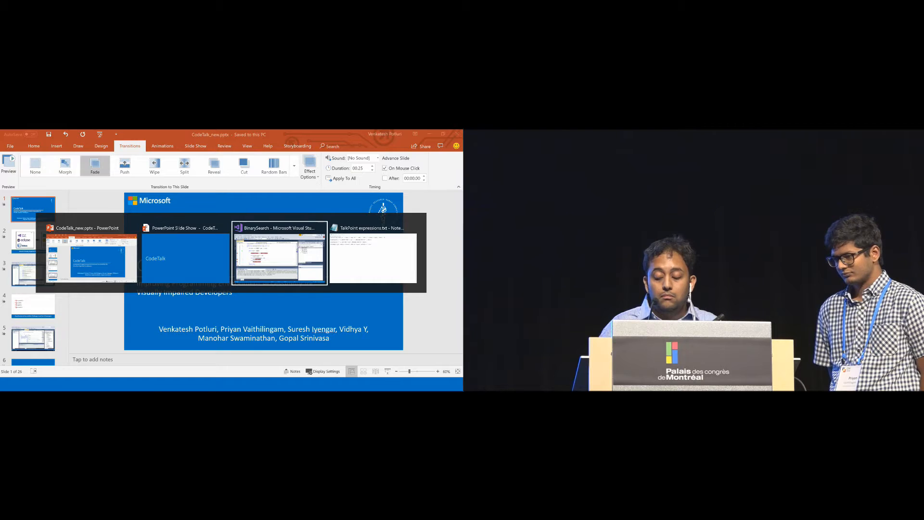
left_click(278, 254)
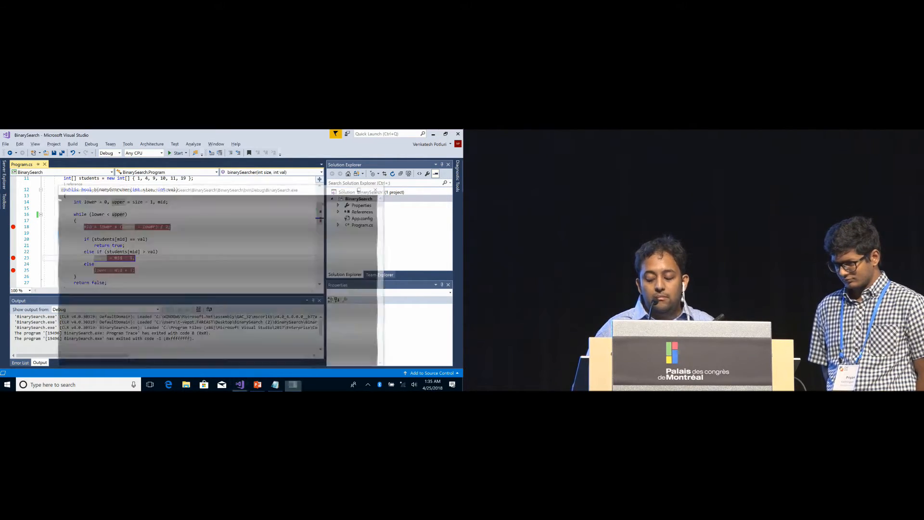
left_click(177, 153)
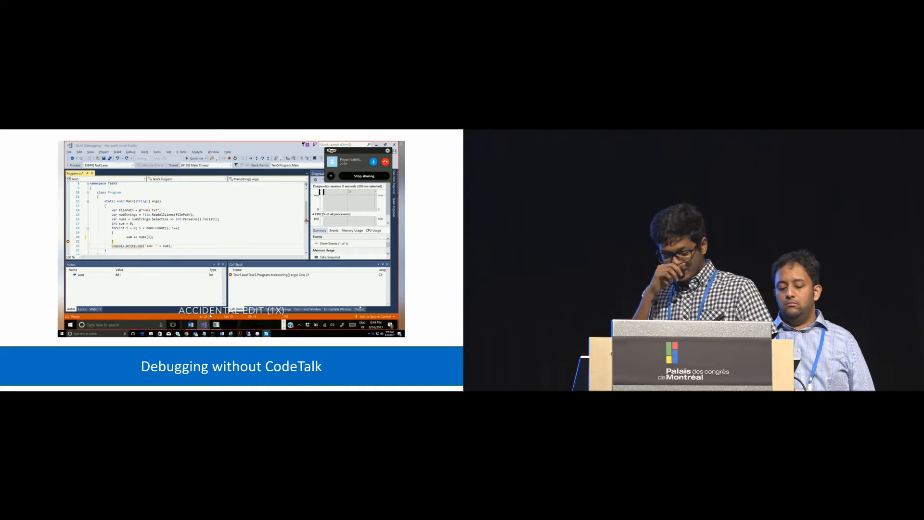
Switch back to Visual Studio and browse the menus for a debugging window at the sum-line breakpoint.
key("alt+tab")
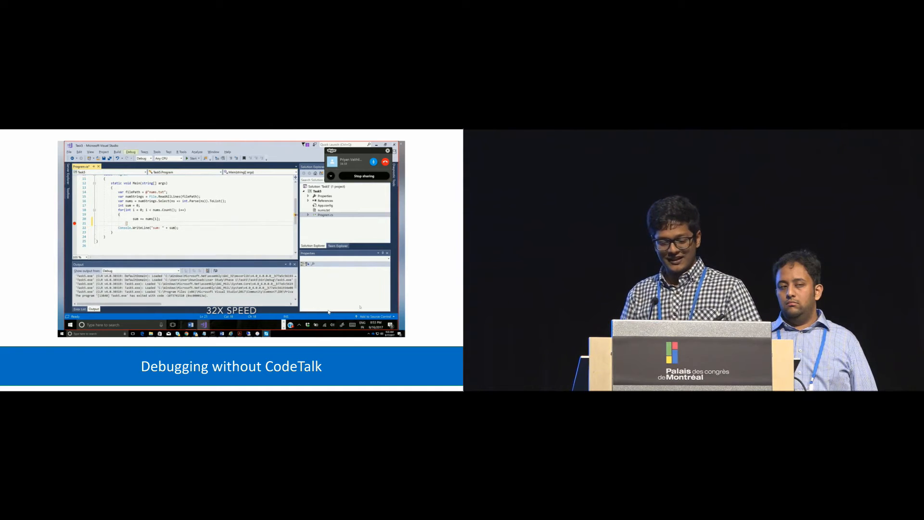
left_click(188, 158)
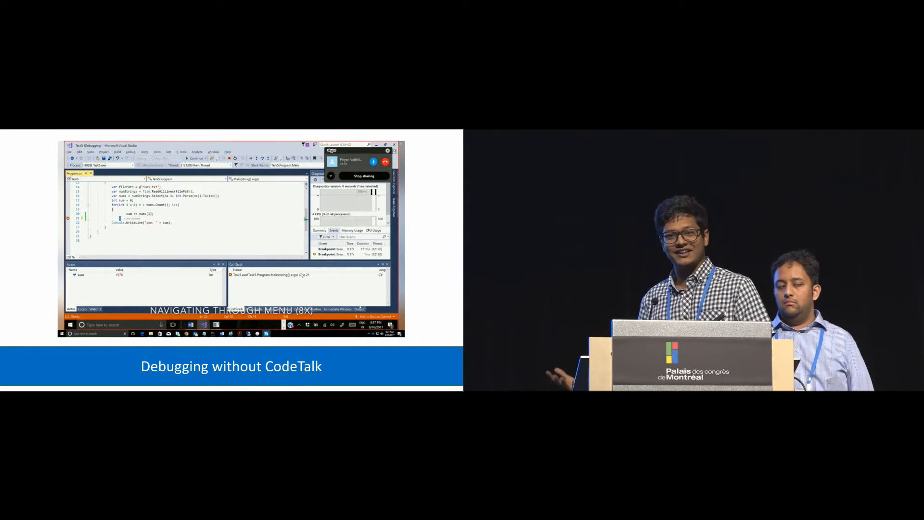
left_click(90, 151)
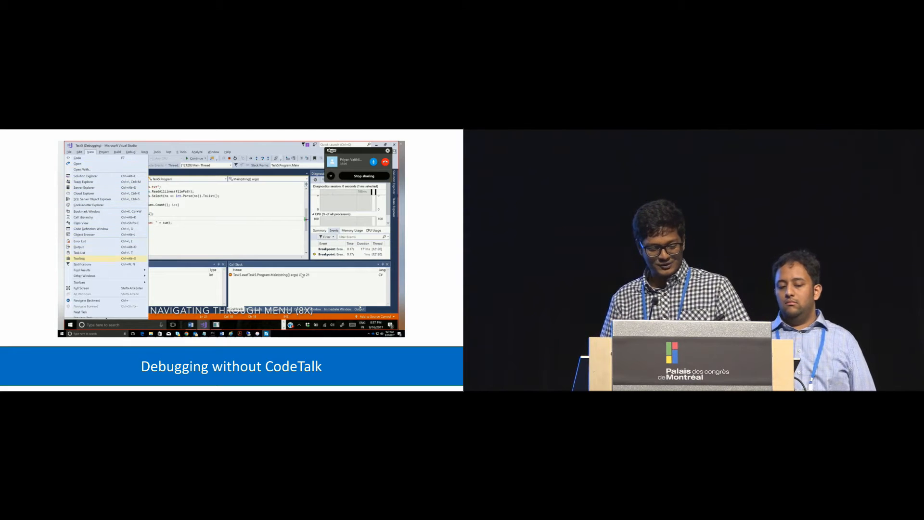
left_click(84, 276)
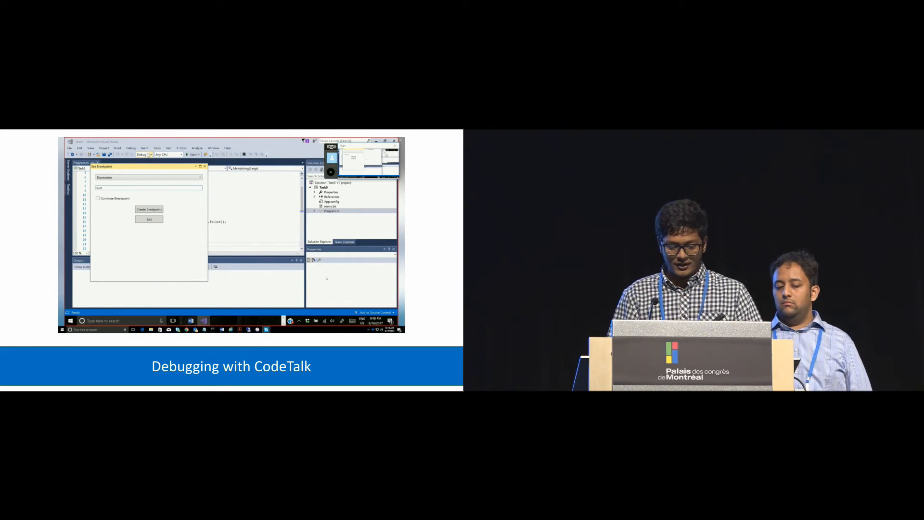
Tick Continue Breakpoint so the expression talkpoint runs without pausing.
left_click(97, 198)
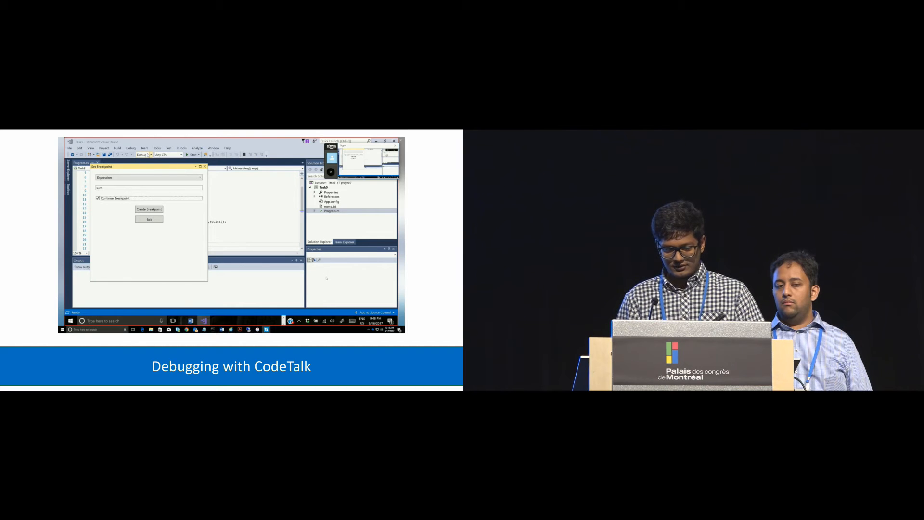